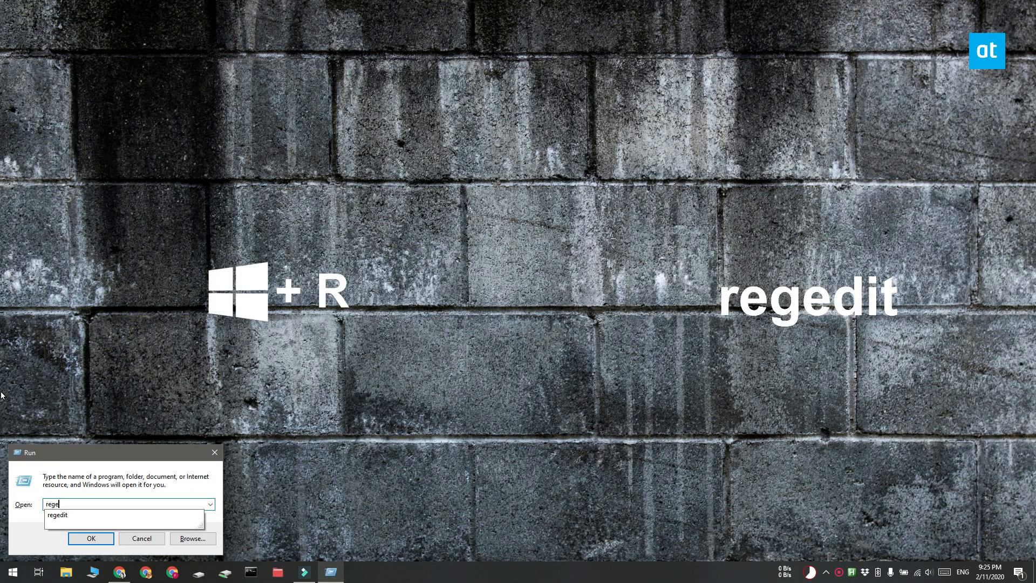
Step: Launch Registry Editor via regedit from the Run dialog
{"action": "left_click", "coordinate": [90, 537]}
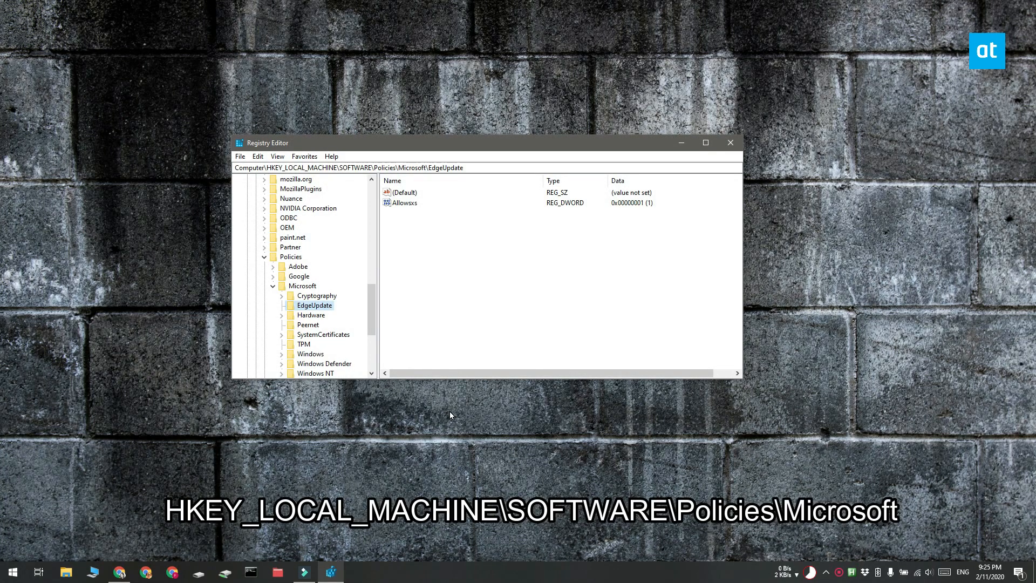
{"action": "mouse_move", "coordinate": [301, 265]}
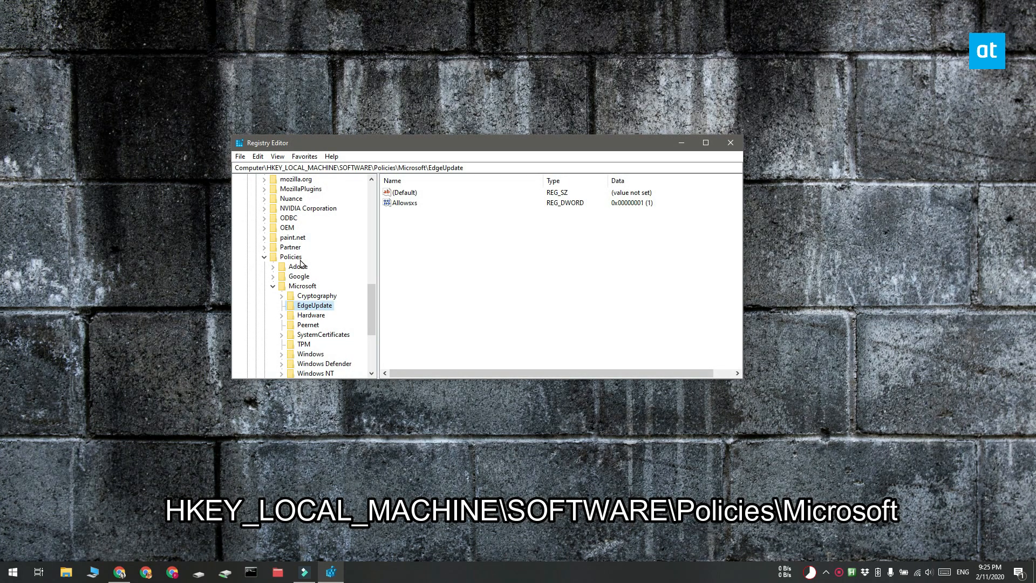
Step: Add a new key named EdgeUpdate under HKLM\SOFTWARE\Policies\Microsoft
{"action": "left_click", "coordinate": [301, 285]}
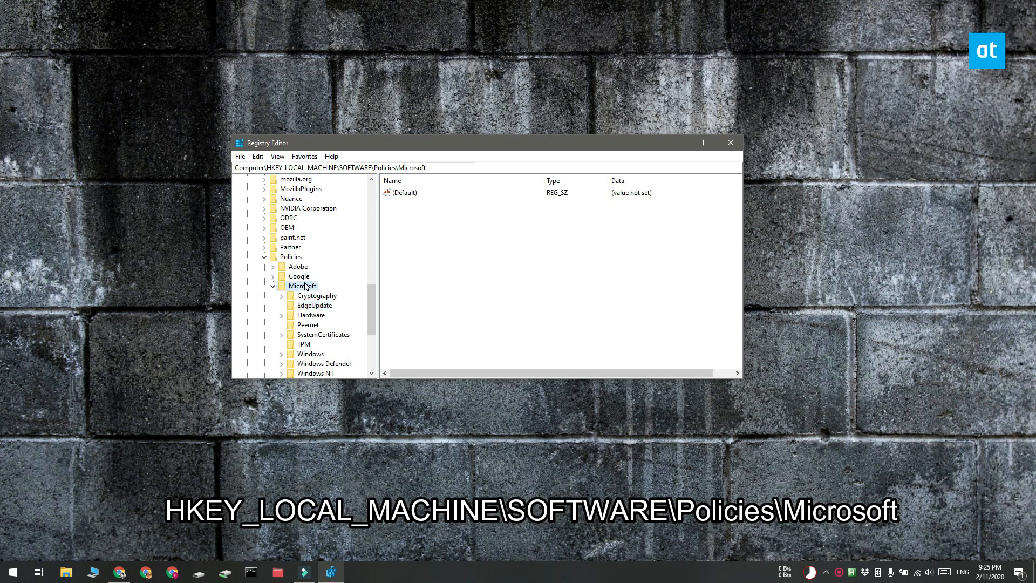
{"action": "right_click", "coordinate": [302, 285]}
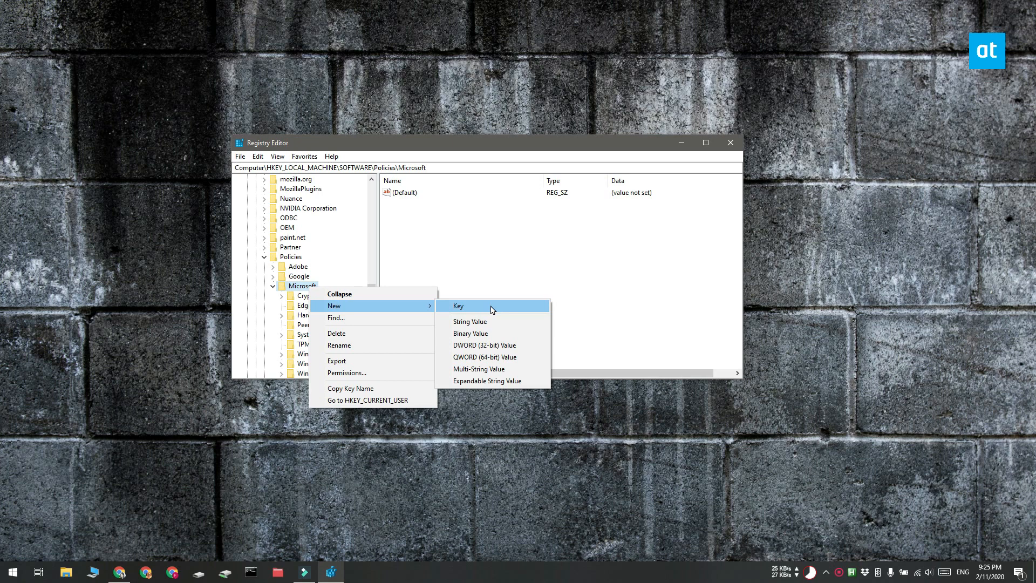
{"action": "left_click", "coordinate": [457, 306]}
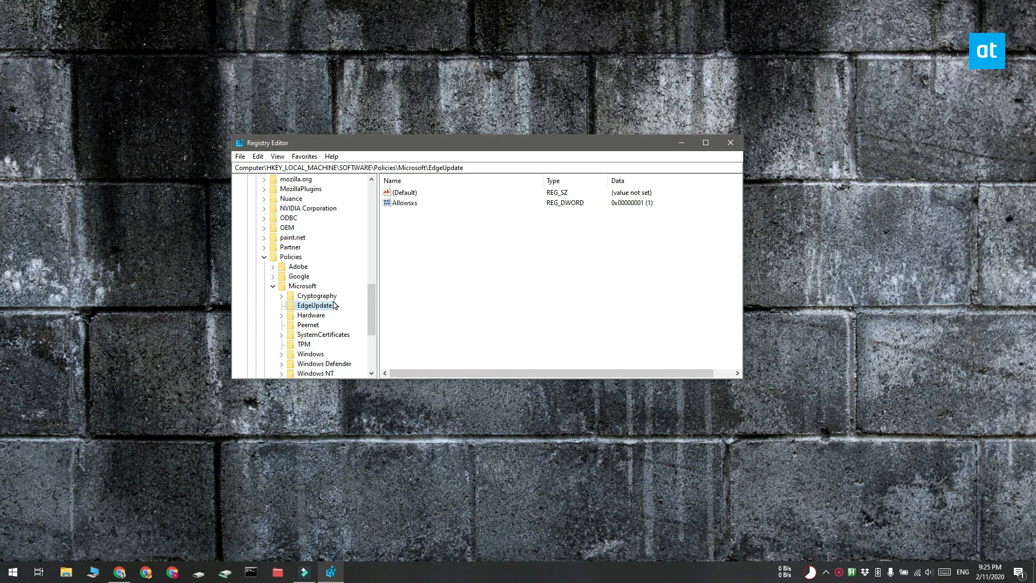
Step: Create a DWORD (32-bit) value AllowSxS with data 1 inside EdgeUpdate
{"action": "right_click", "coordinate": [315, 305]}
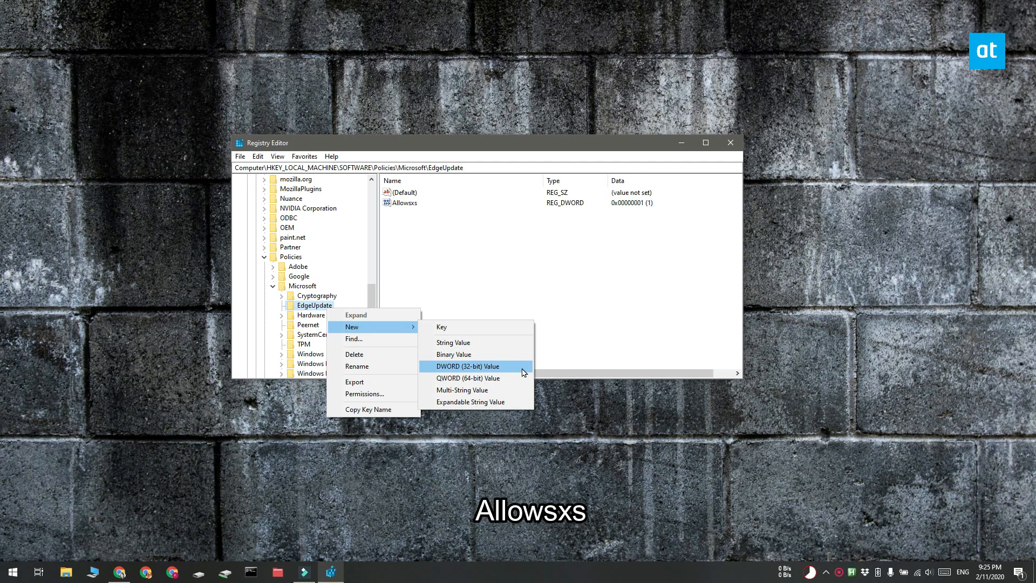
{"action": "left_click", "coordinate": [466, 366]}
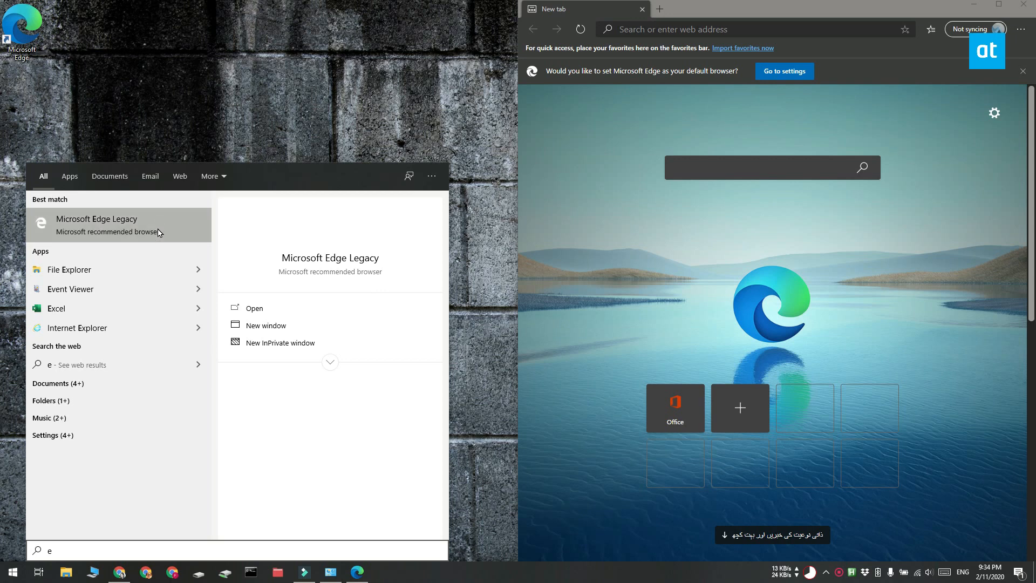
Step: Start Microsoft Edge Legacy from the Start menu's Best match results
{"action": "left_click", "coordinate": [252, 307]}
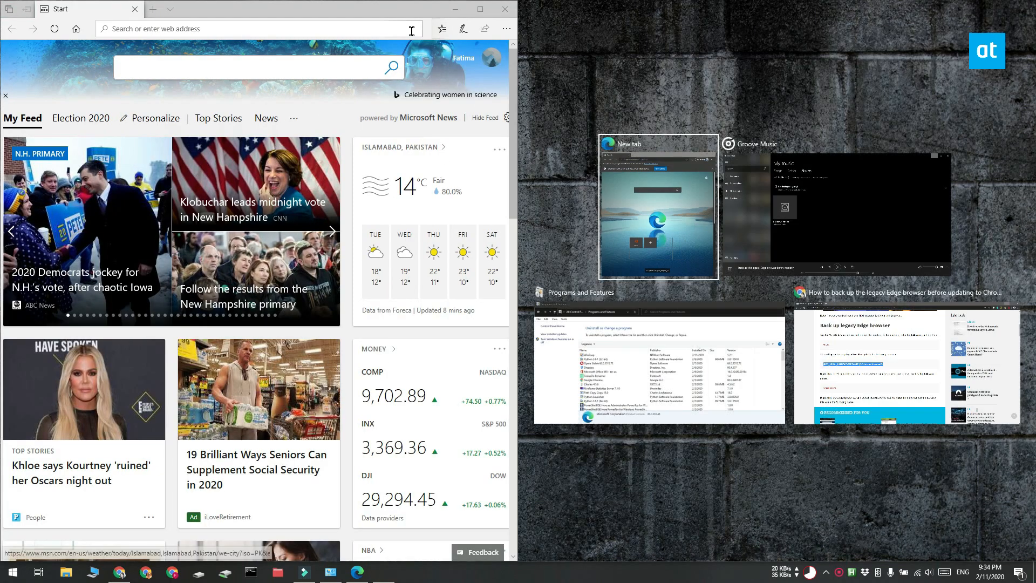
Step: Tile the new Chromium Edge window beside legacy Edge using Snap Assist
{"action": "left_click", "coordinate": [657, 205]}
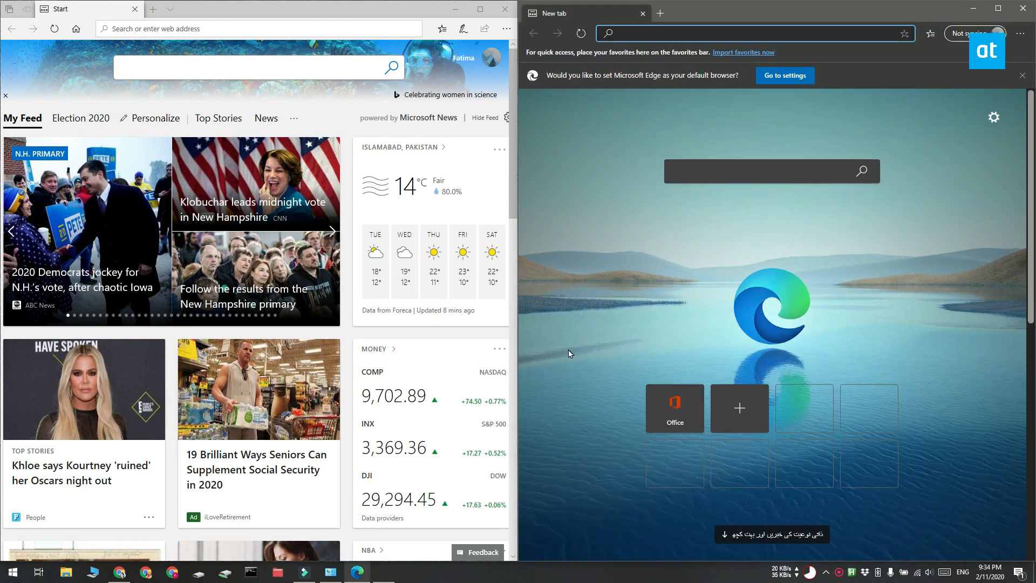